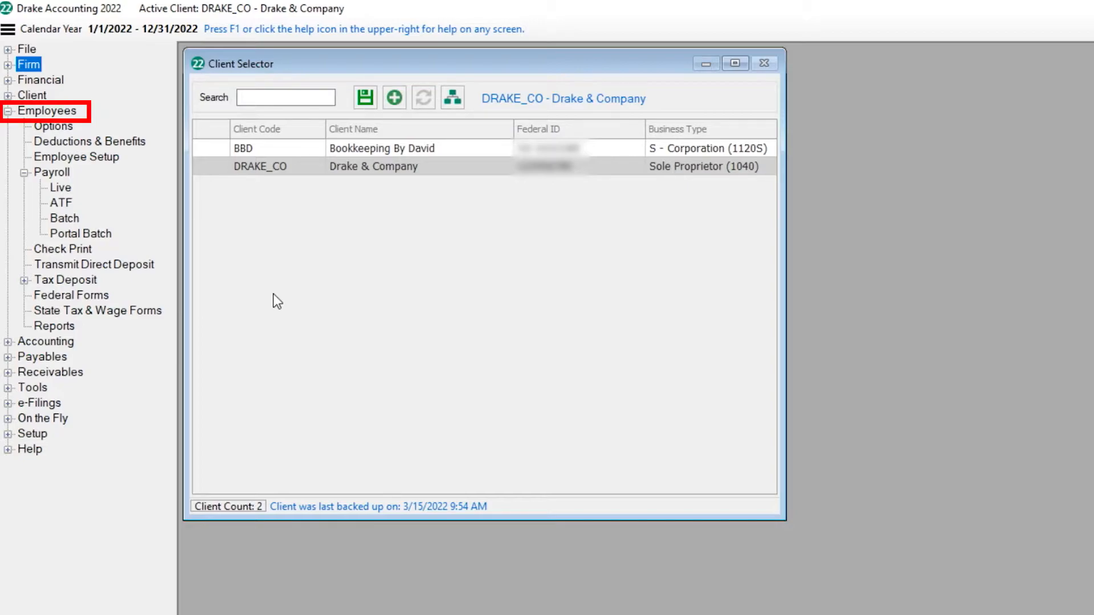
Step: Open the Create Batch Payroll screen from Employees > Payroll > Batch
left_click(51, 172)
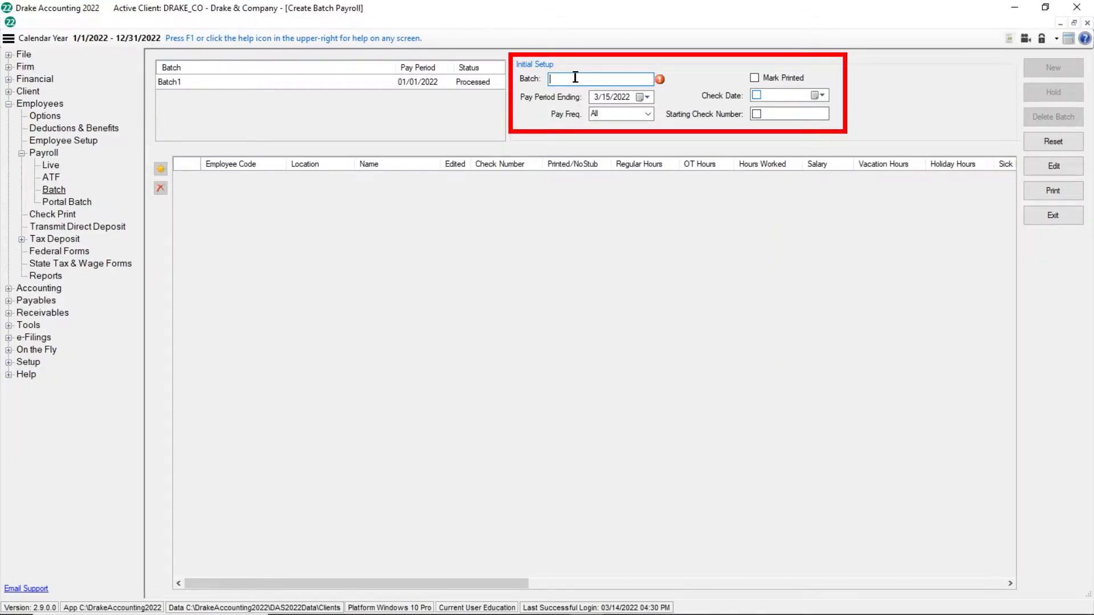
Step: Name the batch '3-31' and set the pay period ending date to 3/31/2022
type("3")
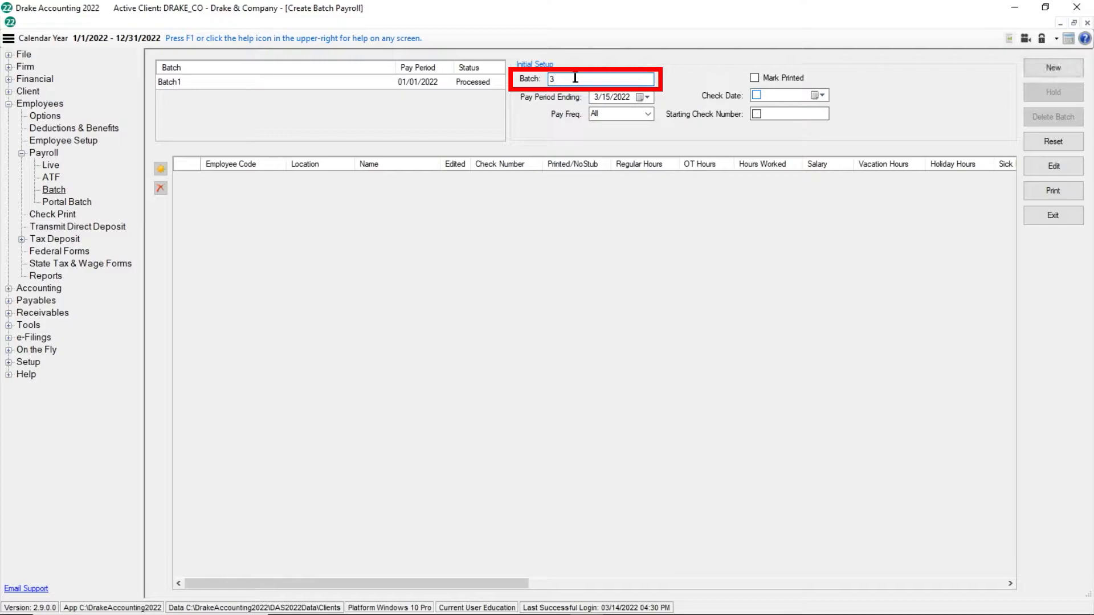
type("-31")
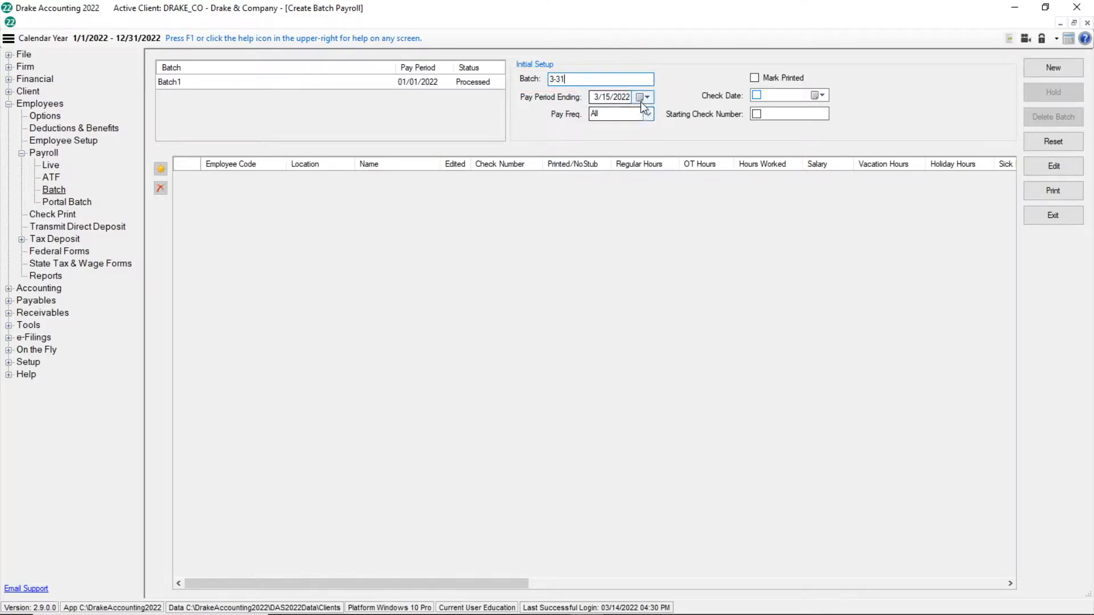
left_click(640, 96)
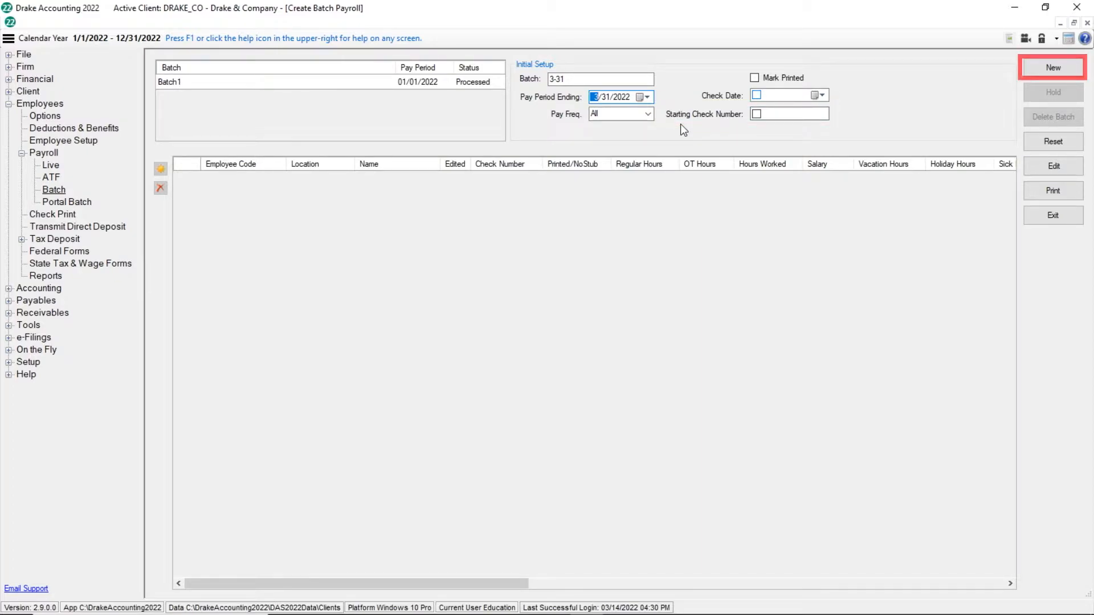
Step: Generate batch 3-31 with all employees listed, then hold it in the batch list
left_click(1052, 67)
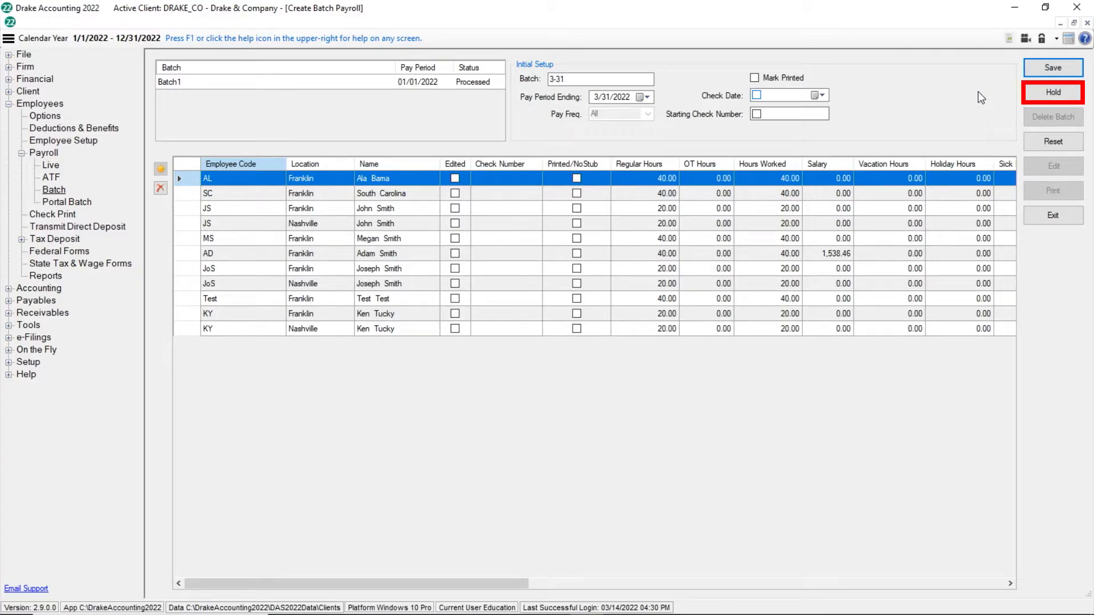
left_click(1053, 92)
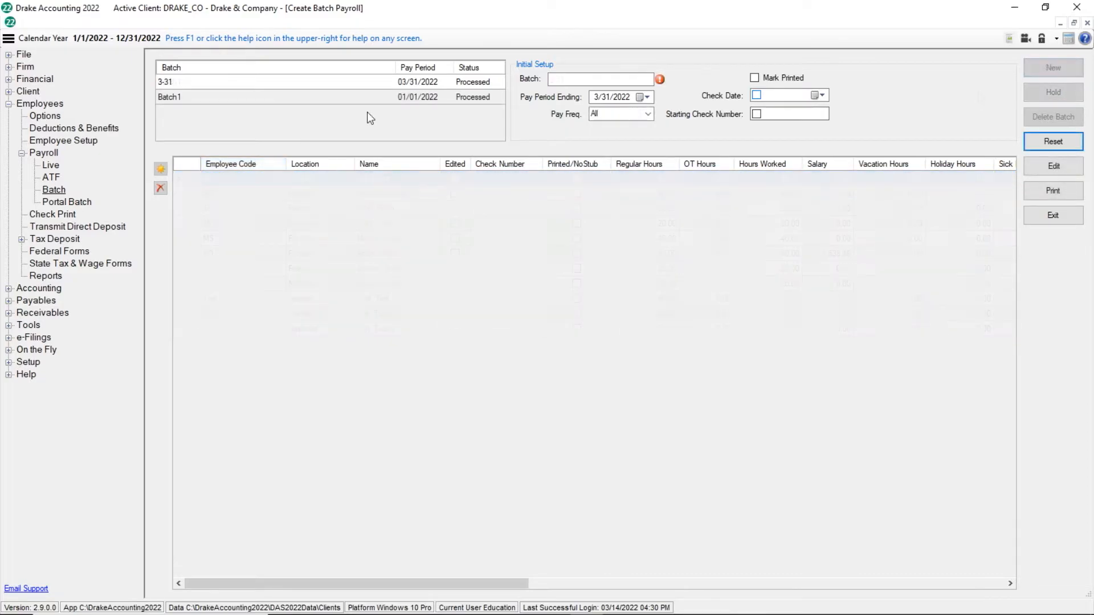